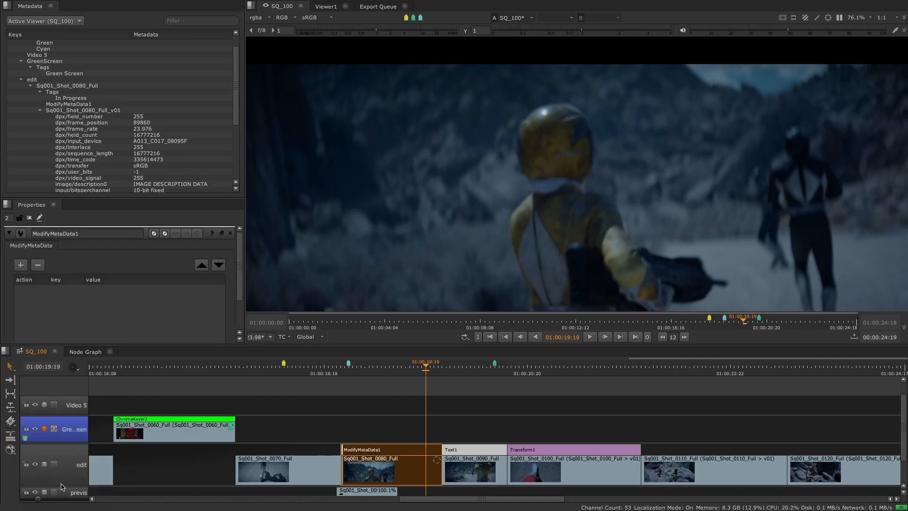
- Add a hiero/sequence entry set to SEQ100 in ModifyMetaData1
{"action": "left_click", "coordinate": [20, 266]}
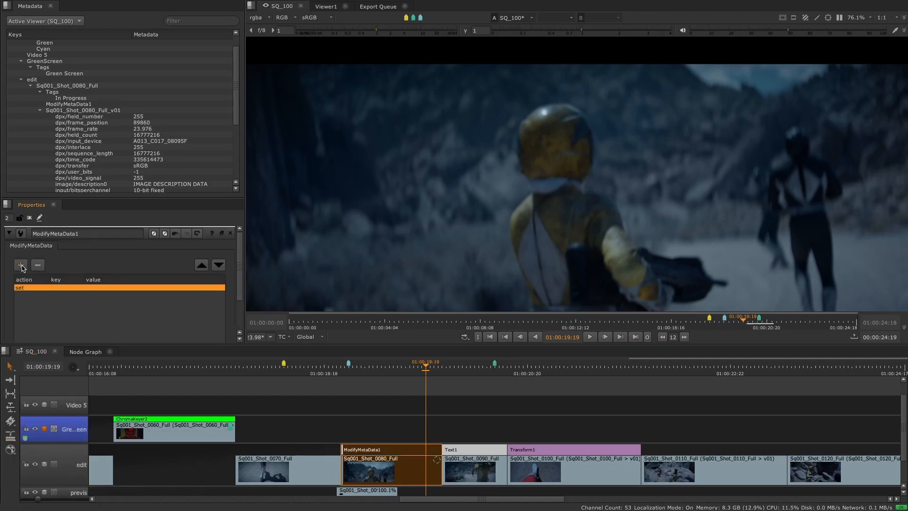
{"action": "left_click", "coordinate": [21, 265]}
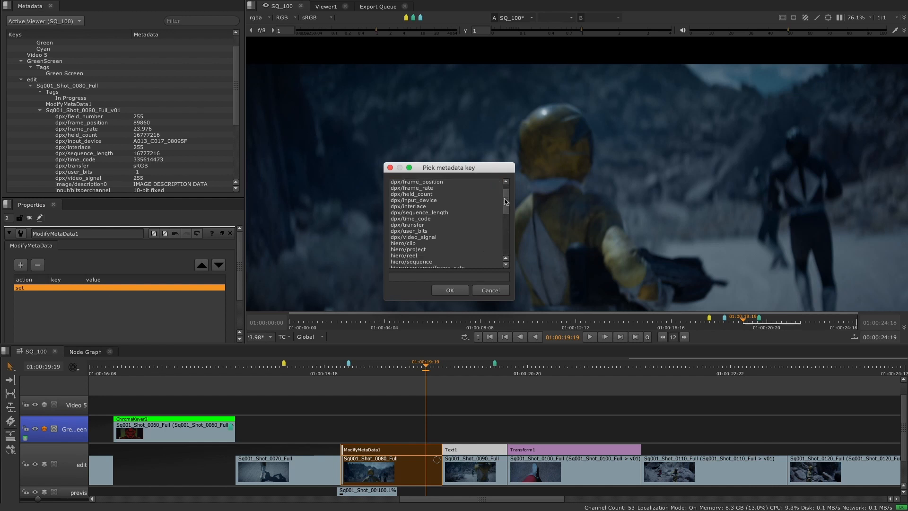
{"action": "scroll", "scroll_direction": "down", "scroll_amount": 3}
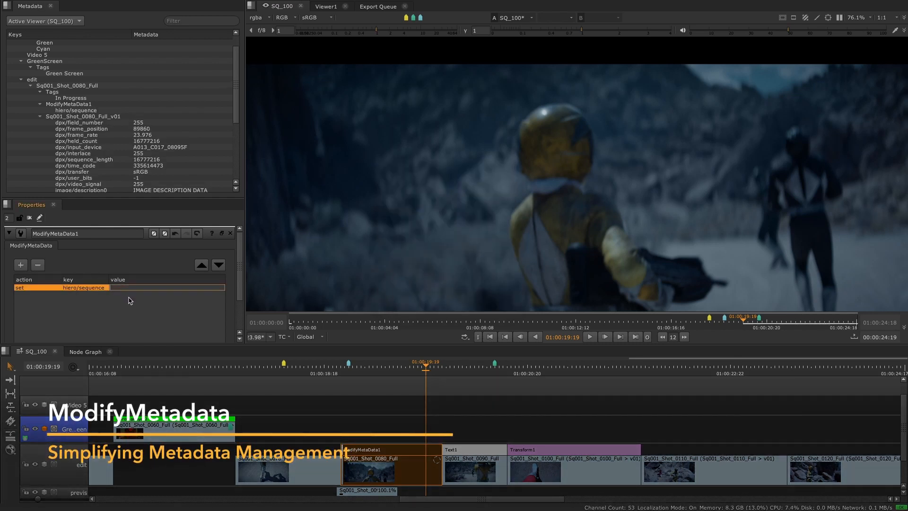
{"action": "type", "text": "SEQ100"}
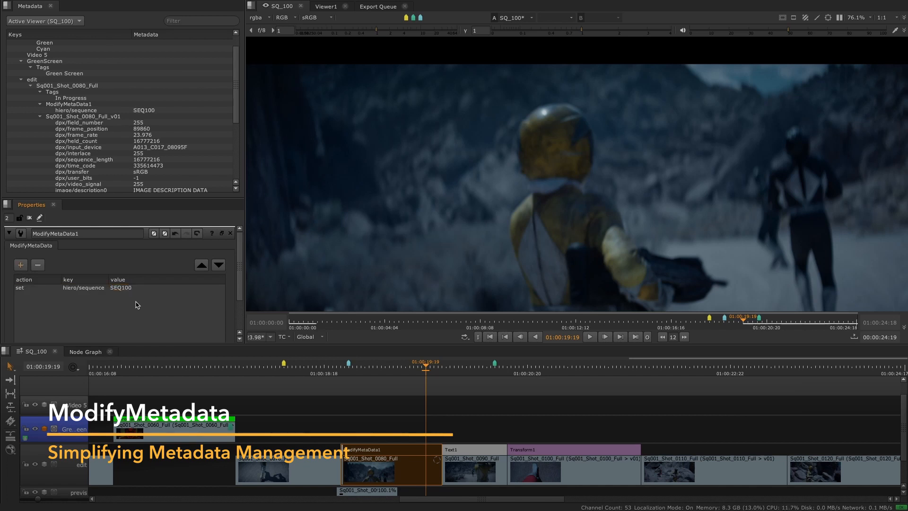
- Add a second entry setting CameraAperture to 5
{"action": "left_click", "coordinate": [21, 265]}
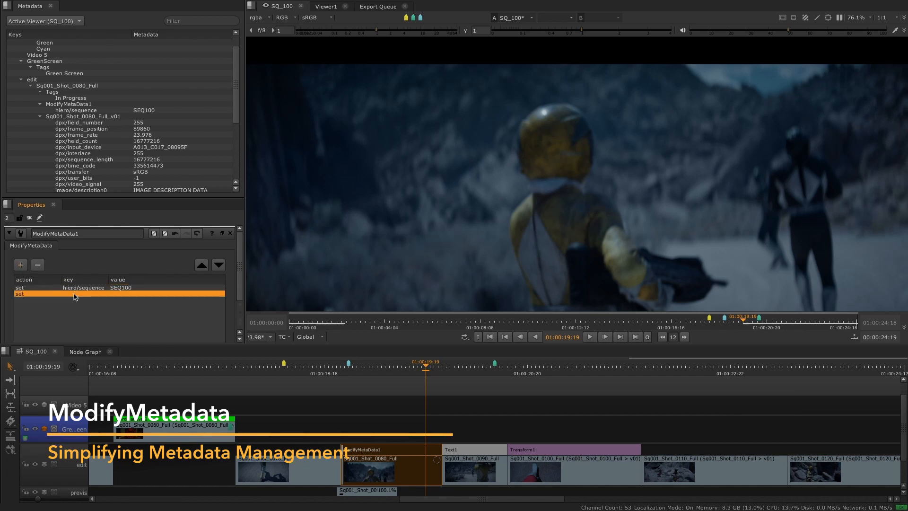
{"action": "type", "text": "Ca"}
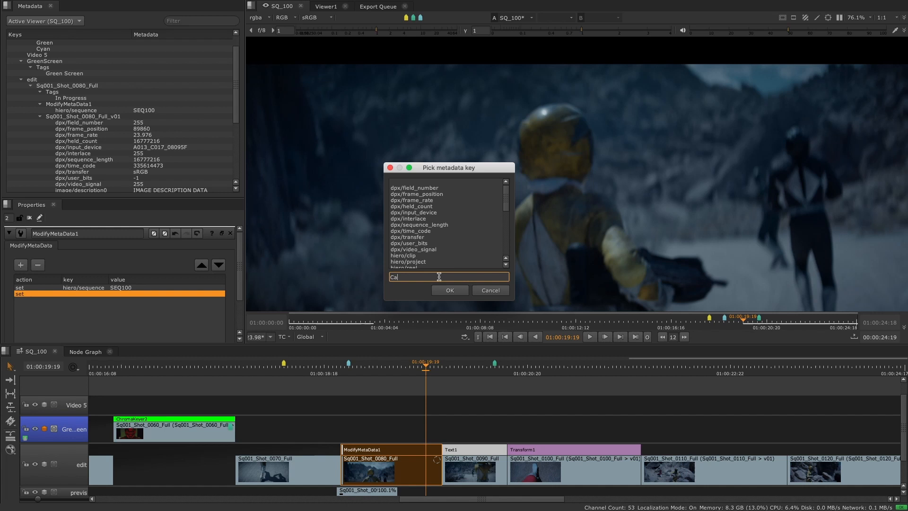
{"action": "left_click", "coordinate": [450, 289]}
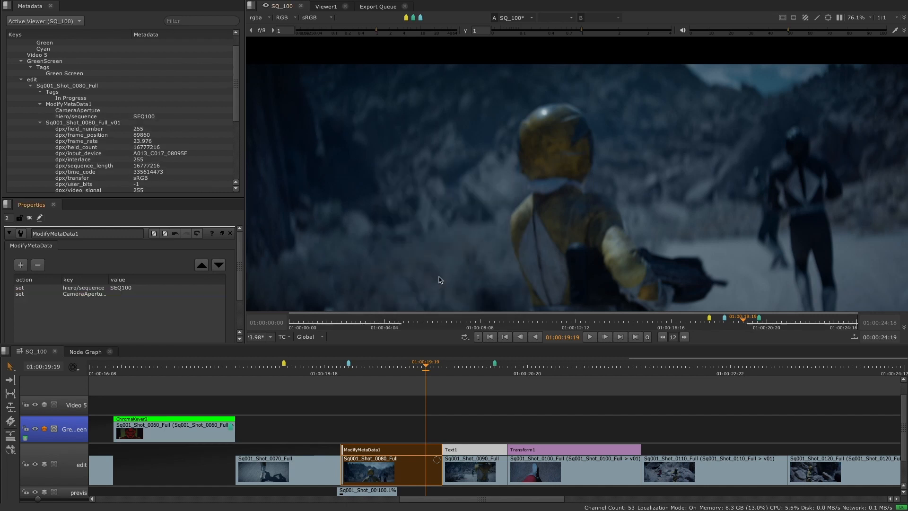
{"action": "type", "text": "5"}
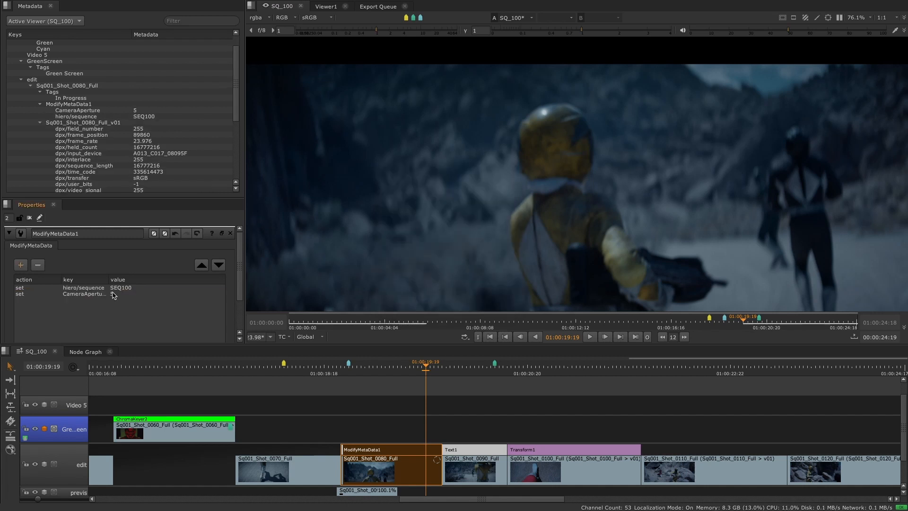
{"action": "left_click", "coordinate": [77, 111]}
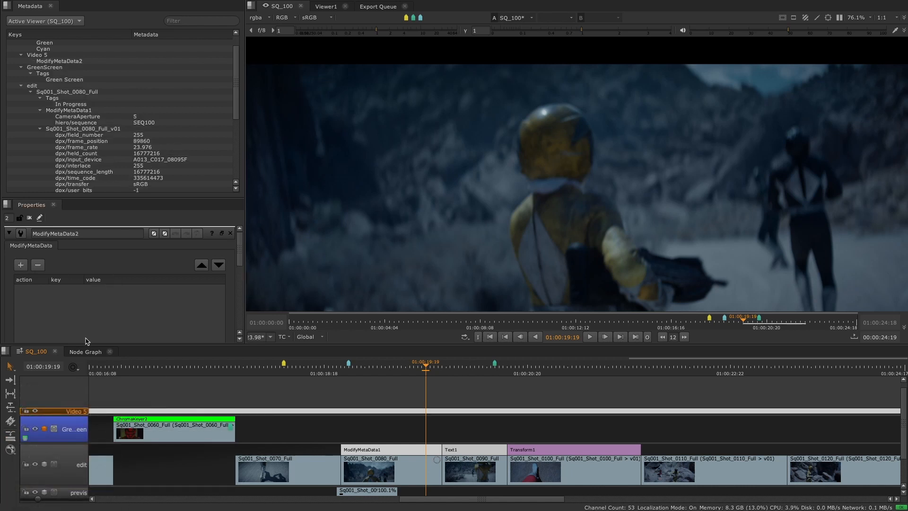
- Add a hiero/reel entry with value MXMP to ModifyMetaData2 on Video 5
{"action": "left_click", "coordinate": [20, 264]}
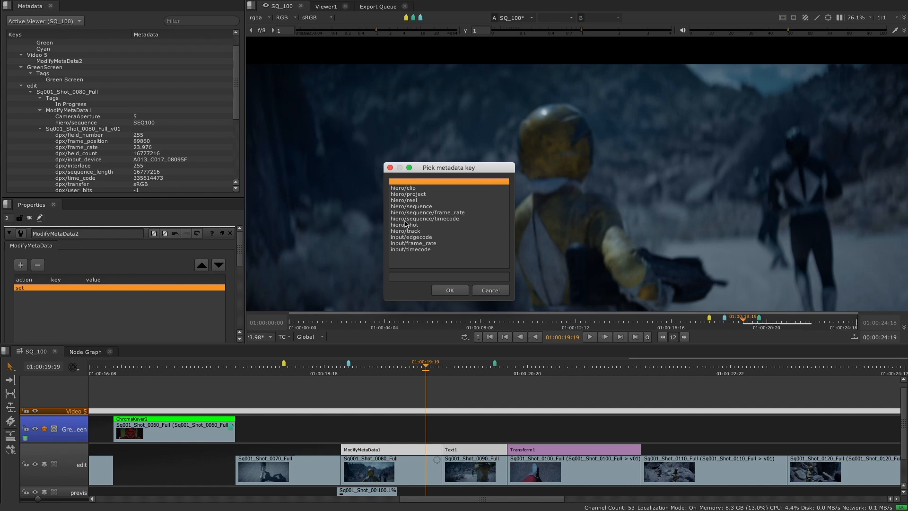
{"action": "left_click", "coordinate": [407, 199]}
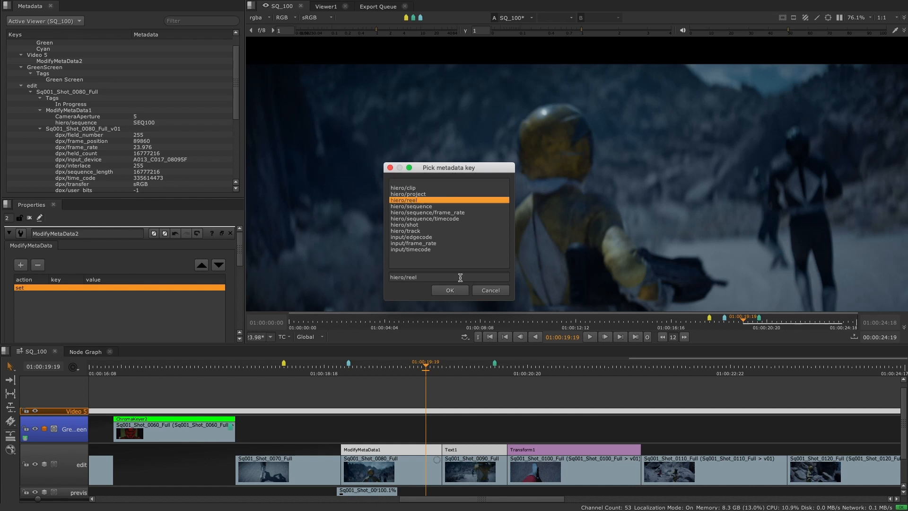
{"action": "left_click", "coordinate": [449, 290]}
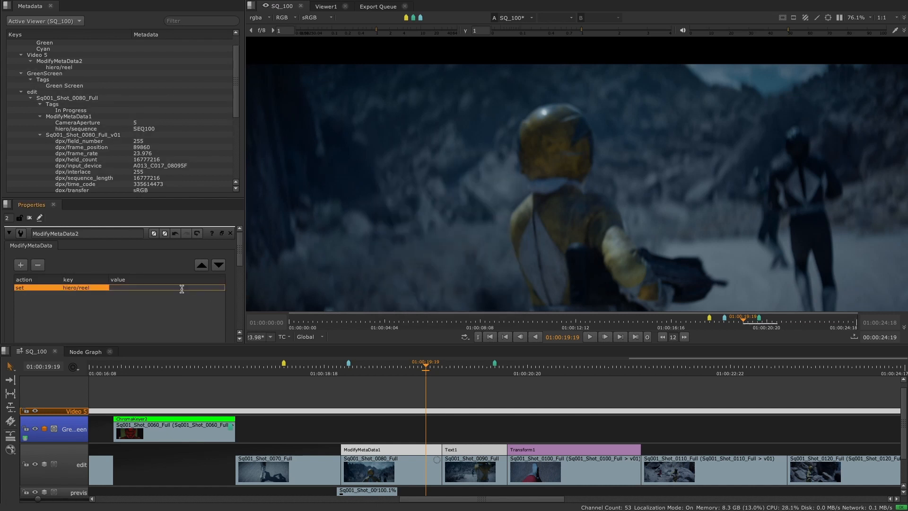
{"action": "type", "text": "MXMP"}
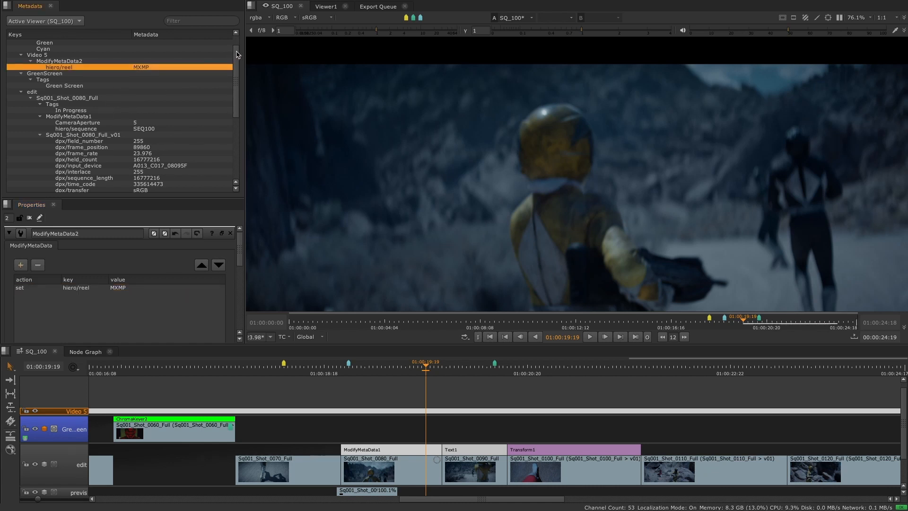
{"action": "scroll", "scroll_direction": "down", "scroll_amount": 3}
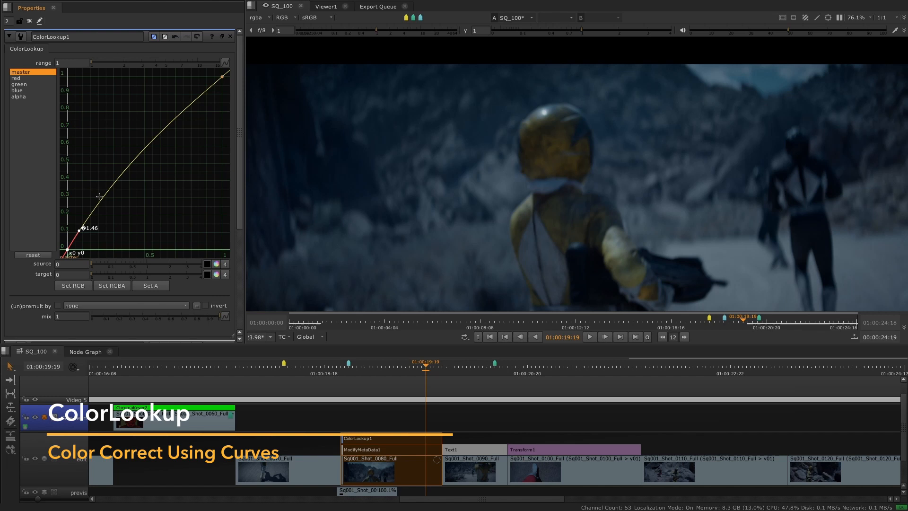
- Reshape the master and blue curves of shot 0080's ColorLookup
{"action": "left_click", "coordinate": [19, 90]}
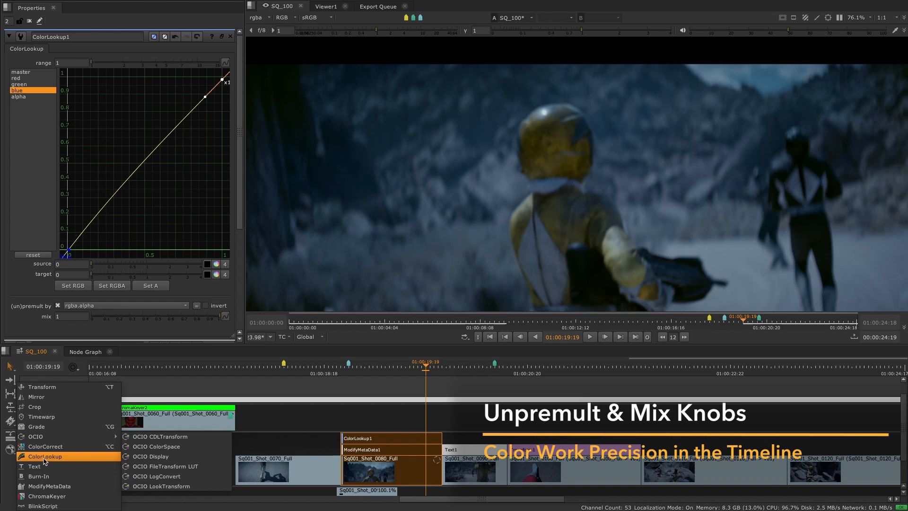
- Add a Grade to shot 0080, unpremultiply by rgba.alpha, and enter 1.3
{"action": "left_click", "coordinate": [36, 426]}
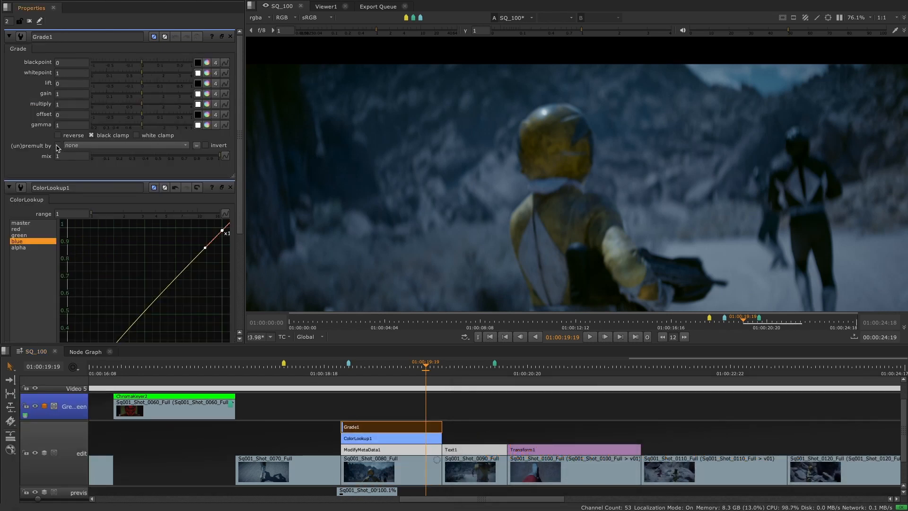
{"action": "left_click", "coordinate": [124, 145]}
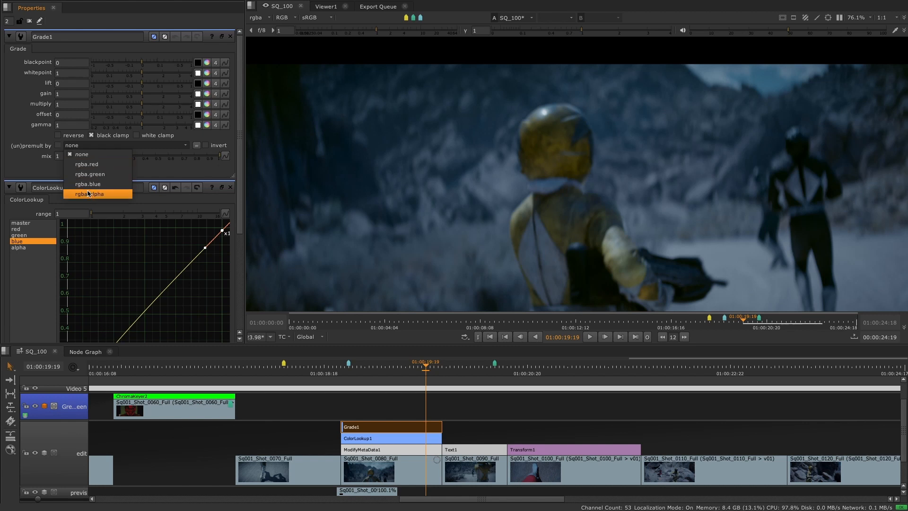
{"action": "left_click", "coordinate": [90, 193]}
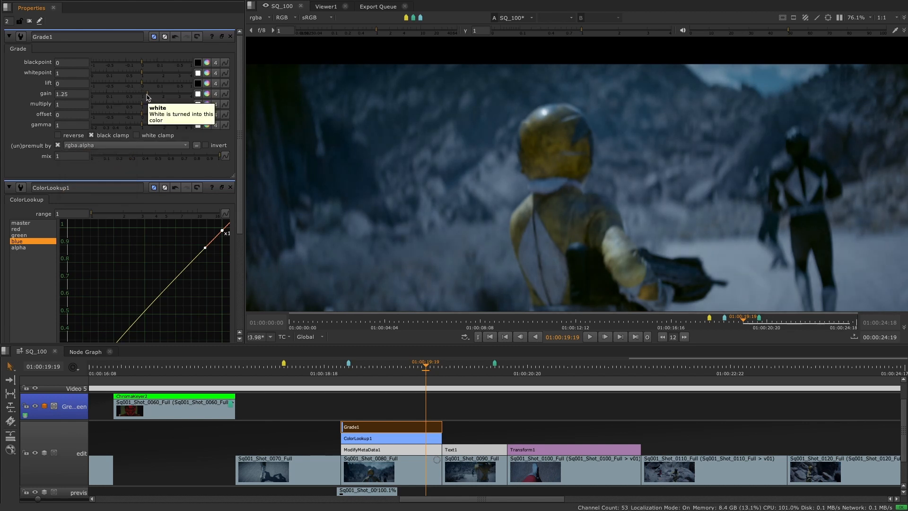
{"action": "type", "text": "1.3"}
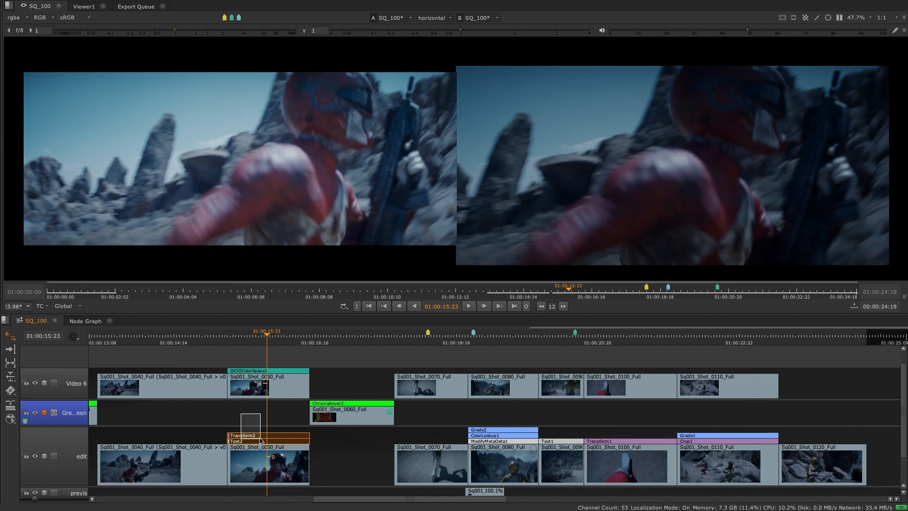
- Copy Transform2 and Text2, then Replace Paste them onto the Video 6 shot 0050 clip
{"action": "right_click", "coordinate": [260, 440]}
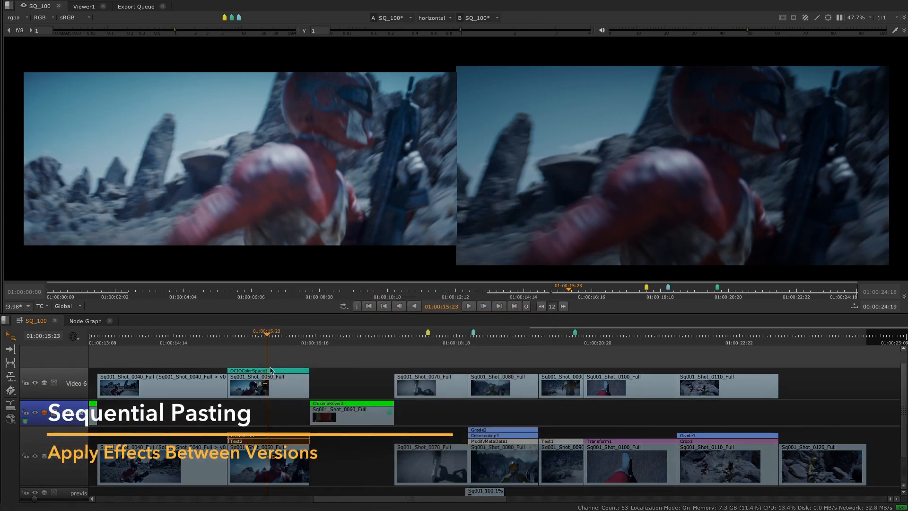
{"action": "right_click", "coordinate": [255, 373]}
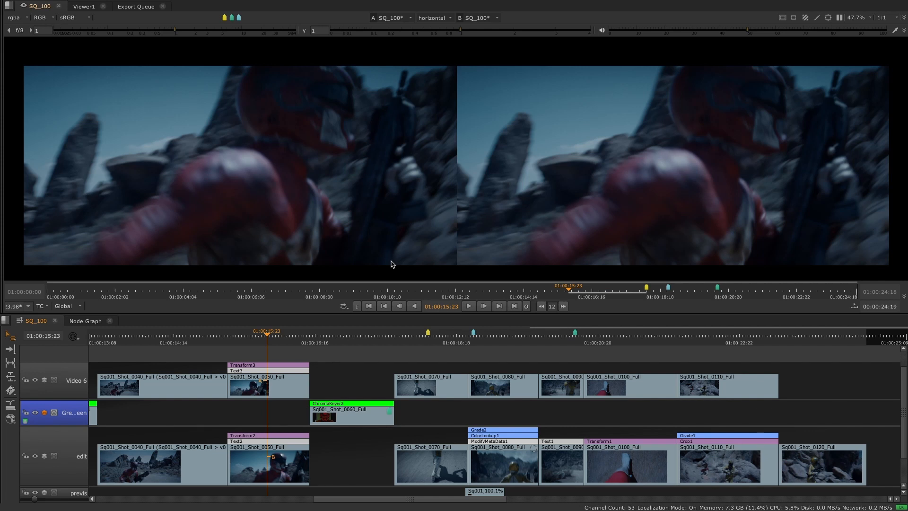
{"action": "right_click", "coordinate": [269, 464]}
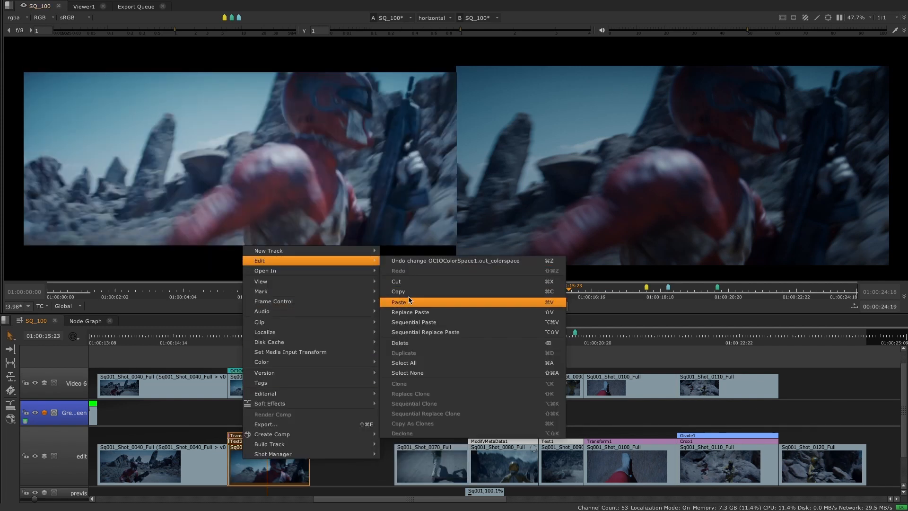
{"action": "mouse_move", "coordinate": [474, 313]}
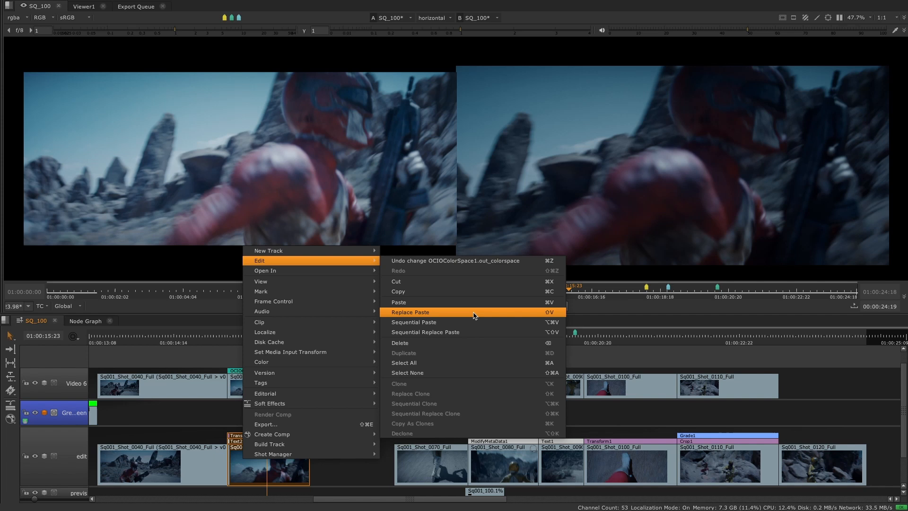
{"action": "mouse_move", "coordinate": [474, 332]}
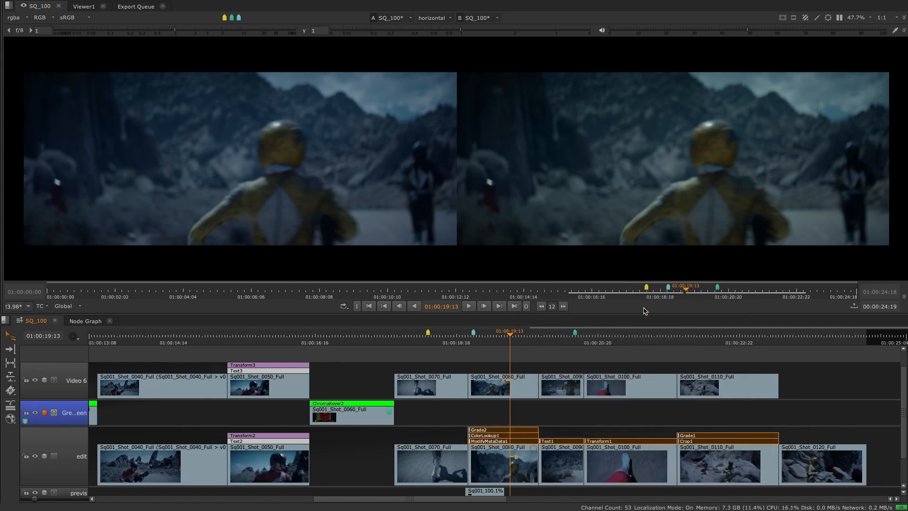
- Sequential Paste the copied effects onto Video 6 shots 0050 and 0070–0110
{"action": "left_click", "coordinate": [10, 335]}
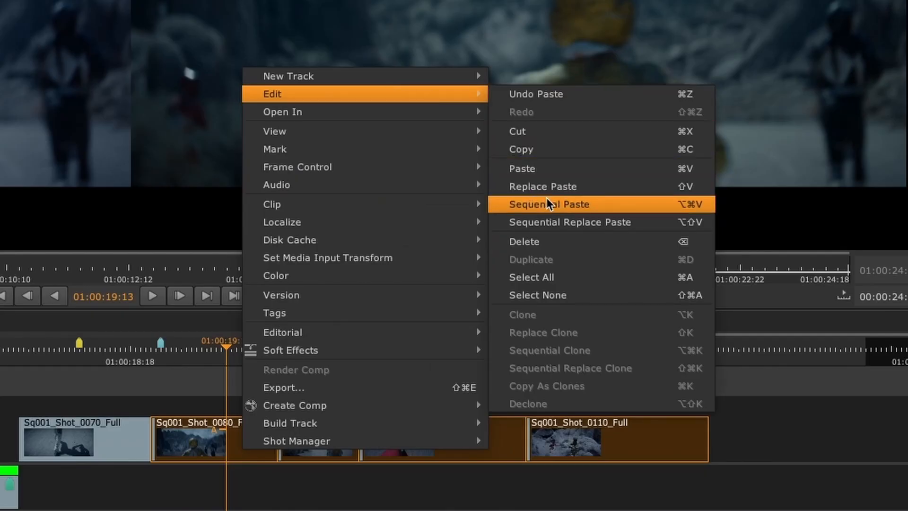
{"action": "left_click", "coordinate": [549, 204]}
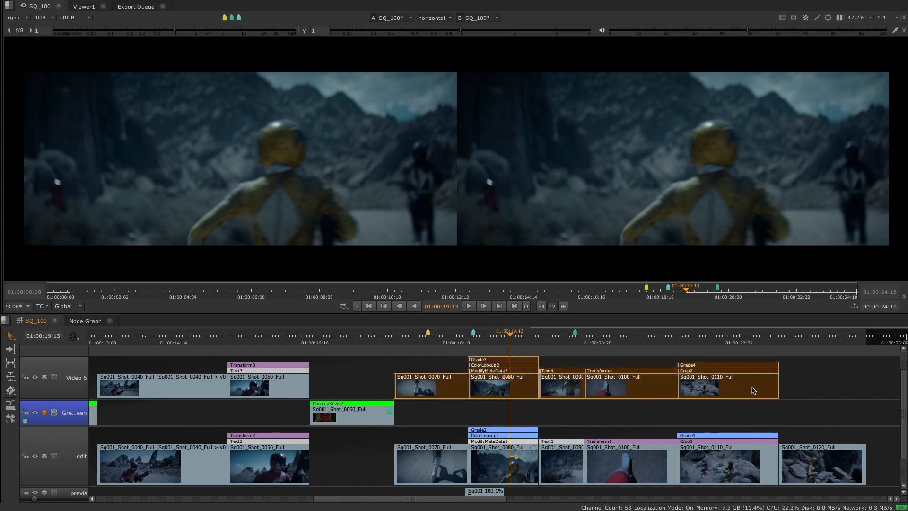
{"action": "right_click", "coordinate": [752, 390]}
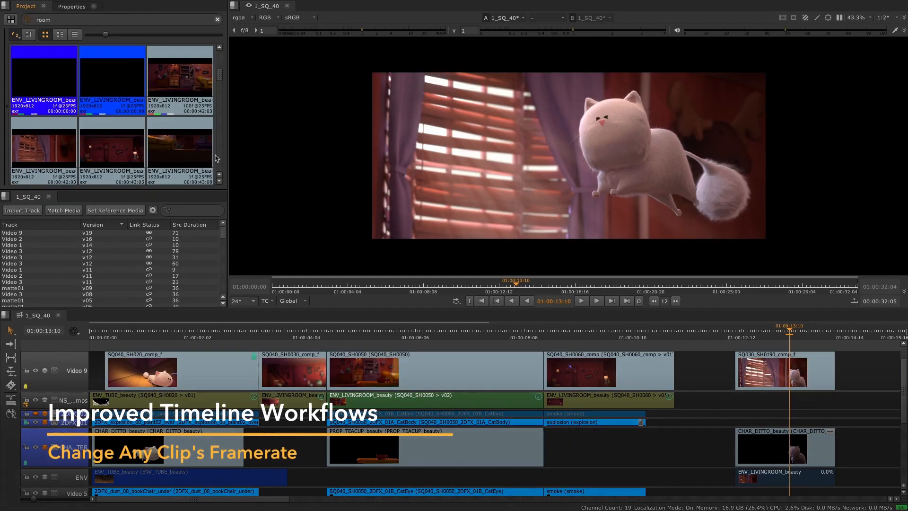
- Set the selected living-room bin clips to 24 fps
{"action": "right_click", "coordinate": [46, 75]}
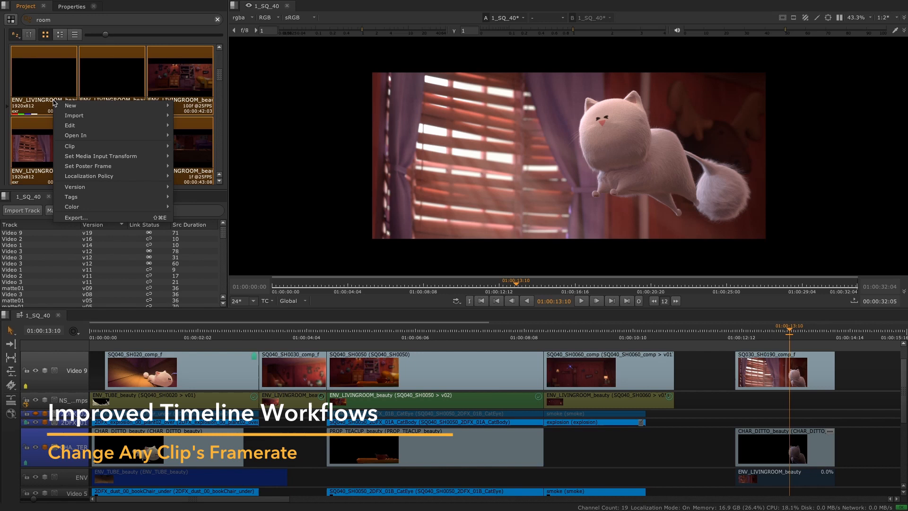
{"action": "mouse_move", "coordinate": [69, 145]}
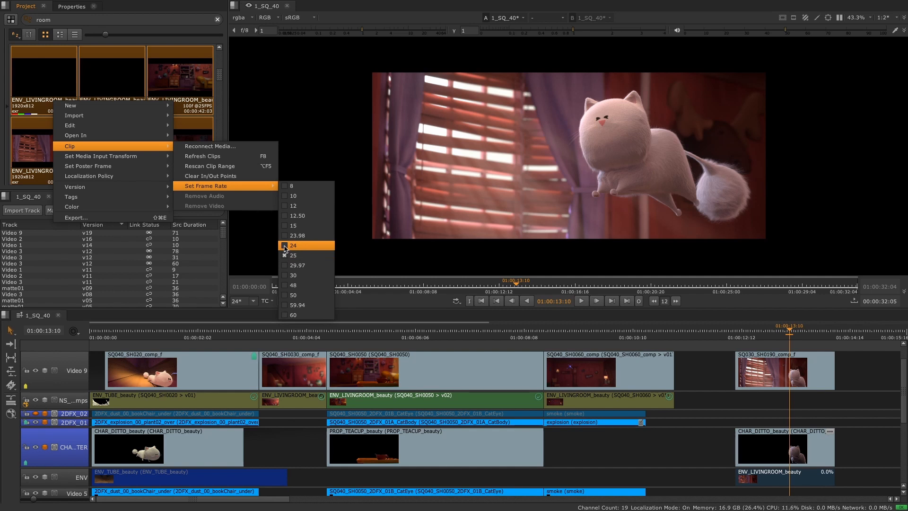
{"action": "left_click", "coordinate": [292, 245]}
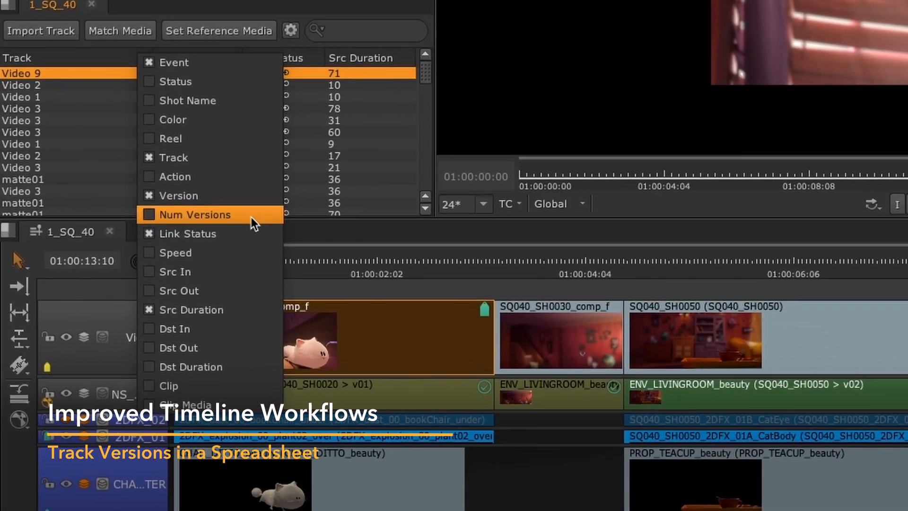
- Enable the Num Versions column and sort three-version tracks to the top
{"action": "left_click", "coordinate": [197, 215]}
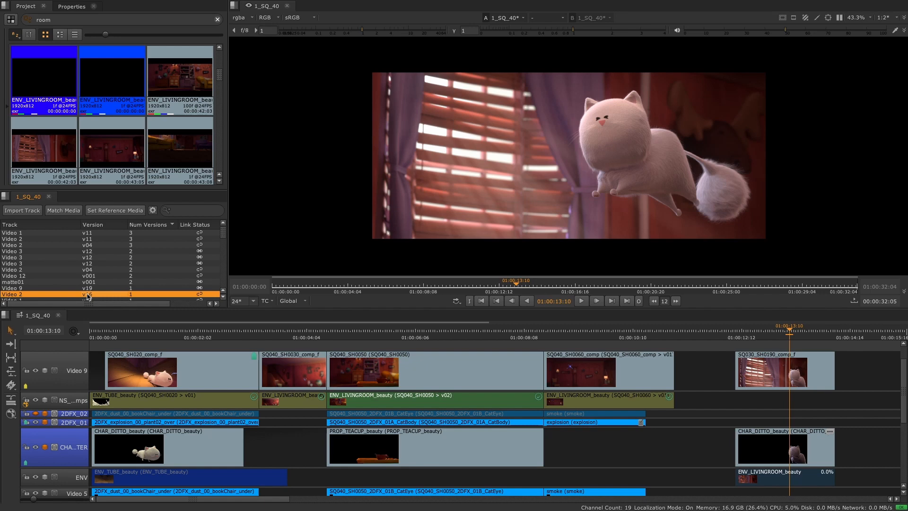
{"action": "left_click", "coordinate": [785, 371]}
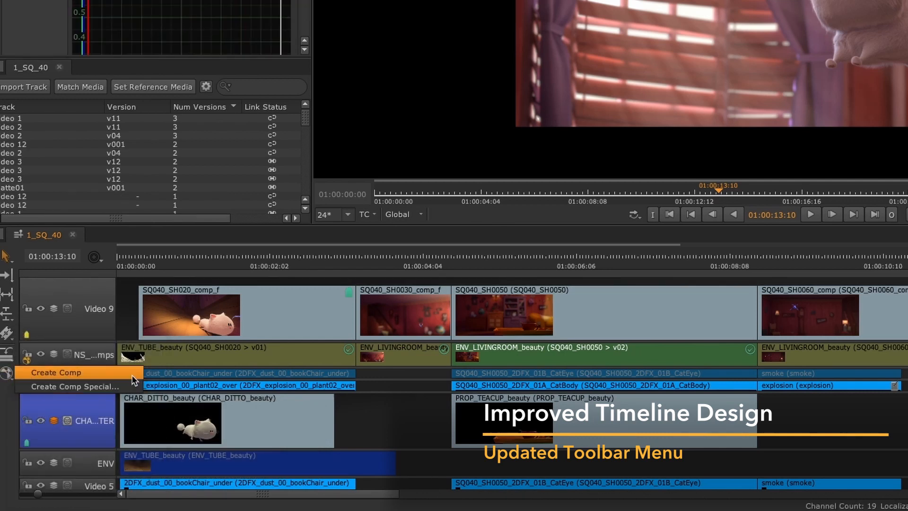
{"action": "mouse_move", "coordinate": [76, 387]}
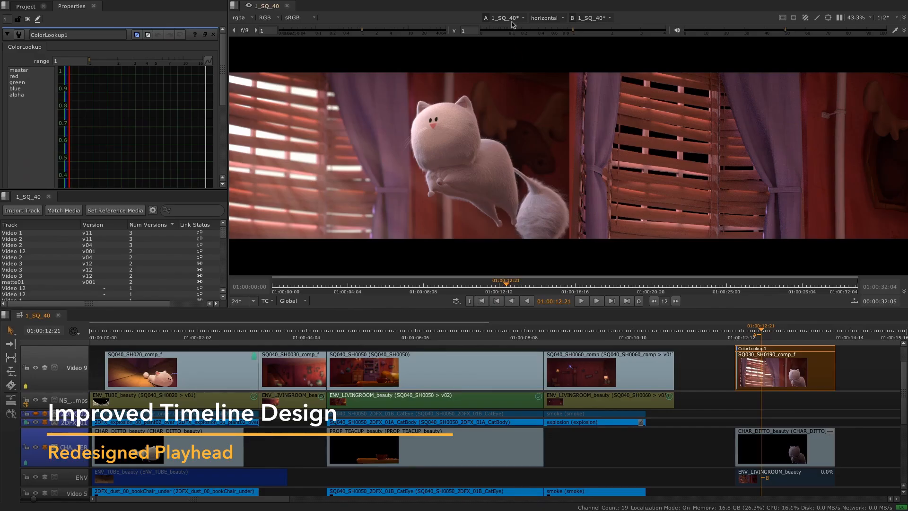
- Switch the A/B compare mode to over and list the A input's tracks
{"action": "left_click", "coordinate": [503, 17]}
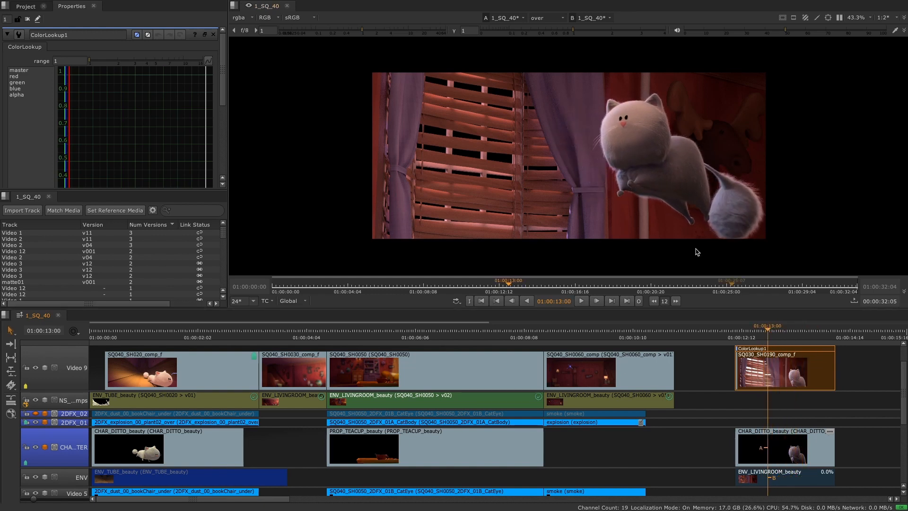
{"action": "left_click", "coordinate": [504, 18]}
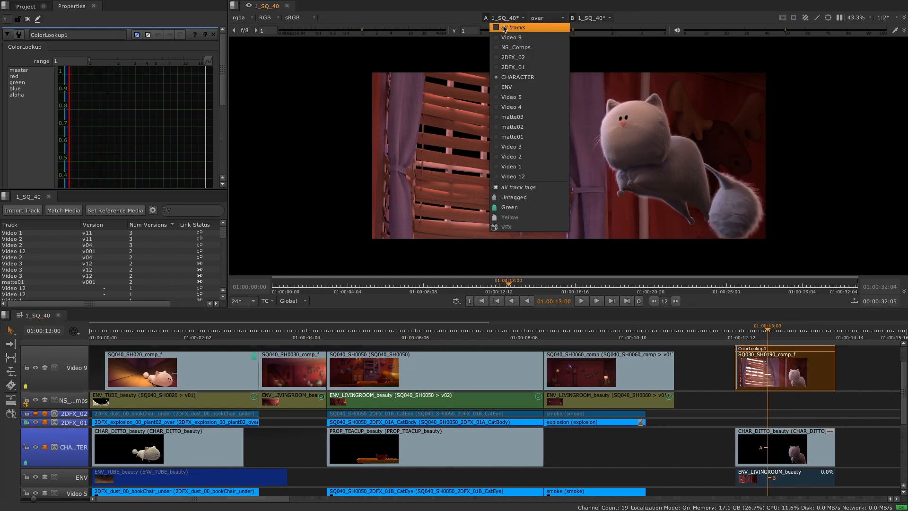